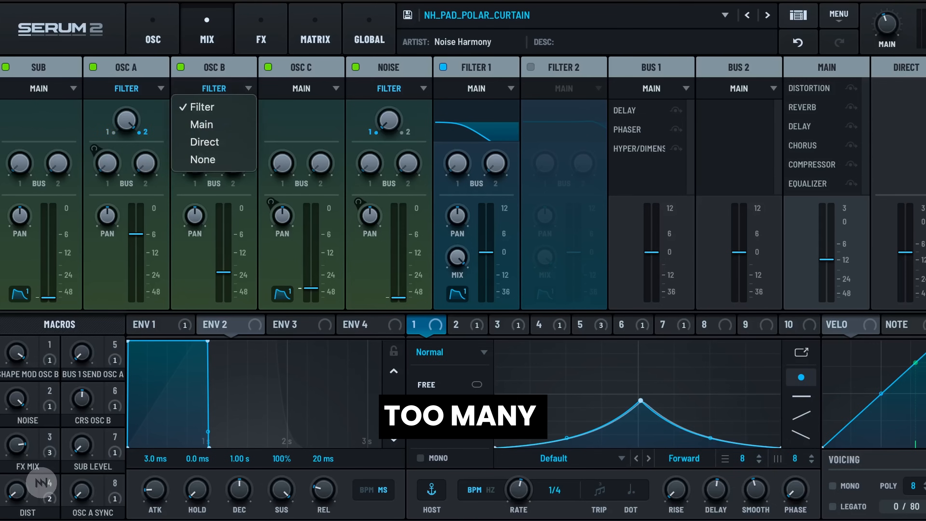
Step: Show the oscillator page, then the effects chain, then return to the oscillator section overview
click(152, 24)
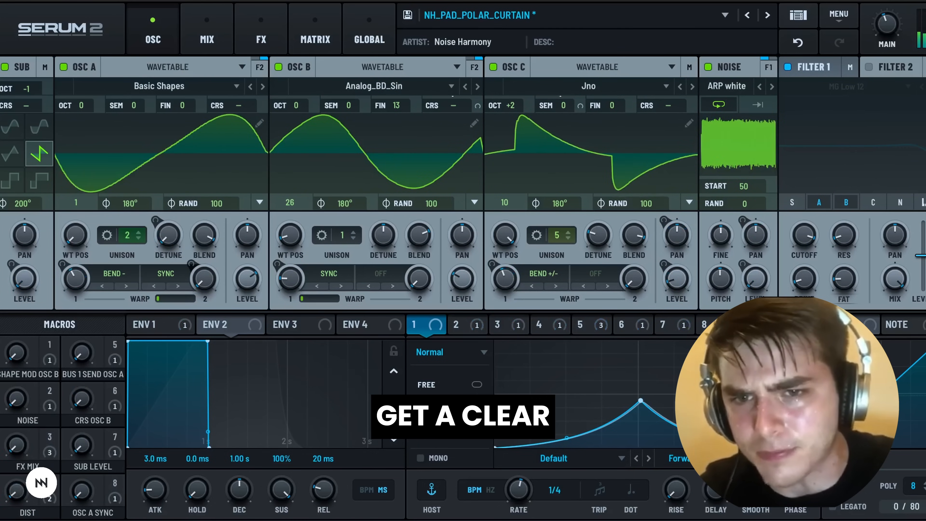
click(260, 28)
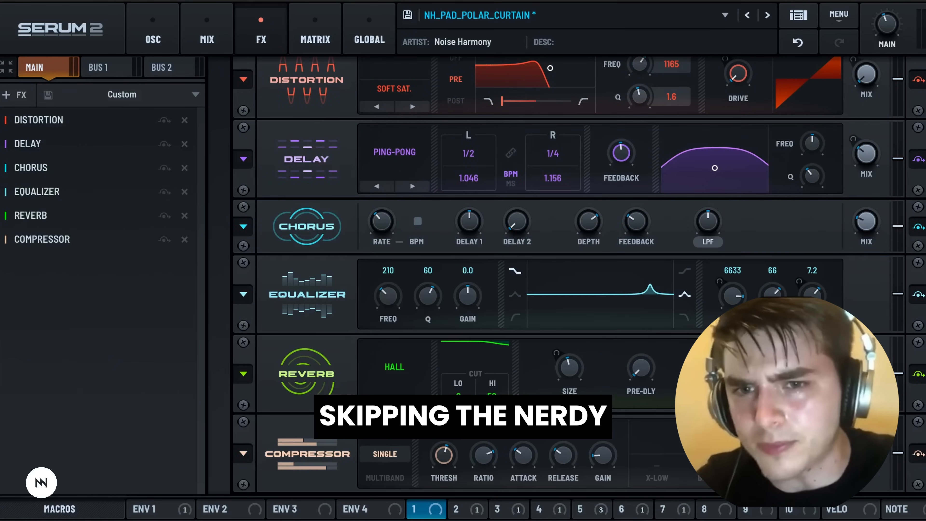
click(153, 40)
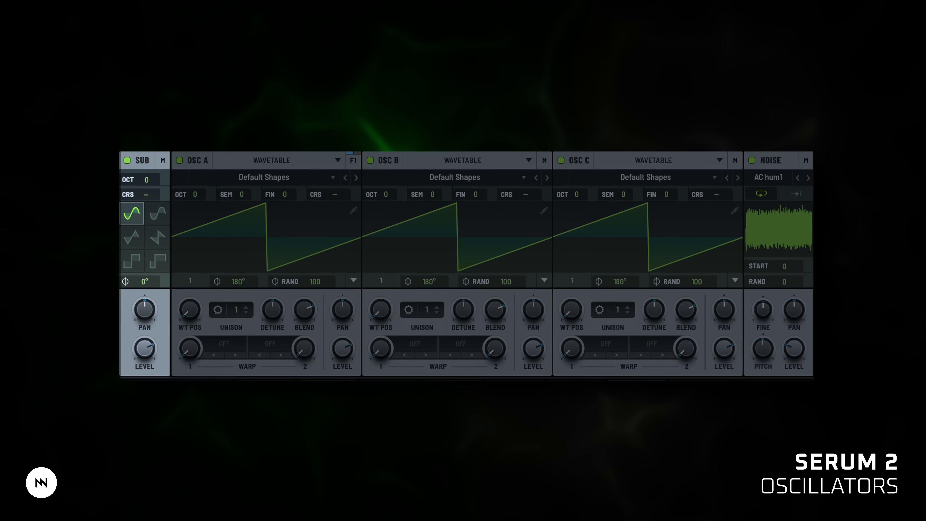
Step: Switch oscillator A to Granular with Clean 808, then show oscillator B's DudaChoir wavetable at position 247
click(199, 160)
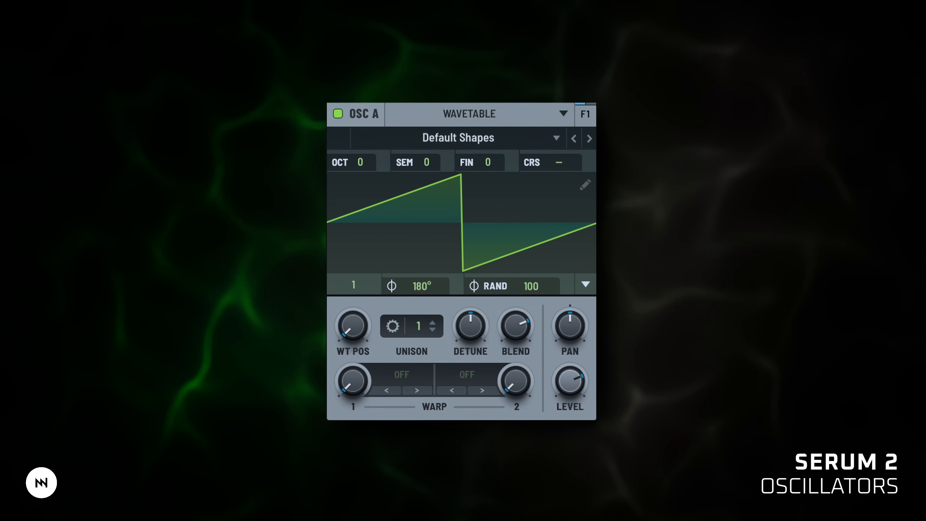
click(478, 114)
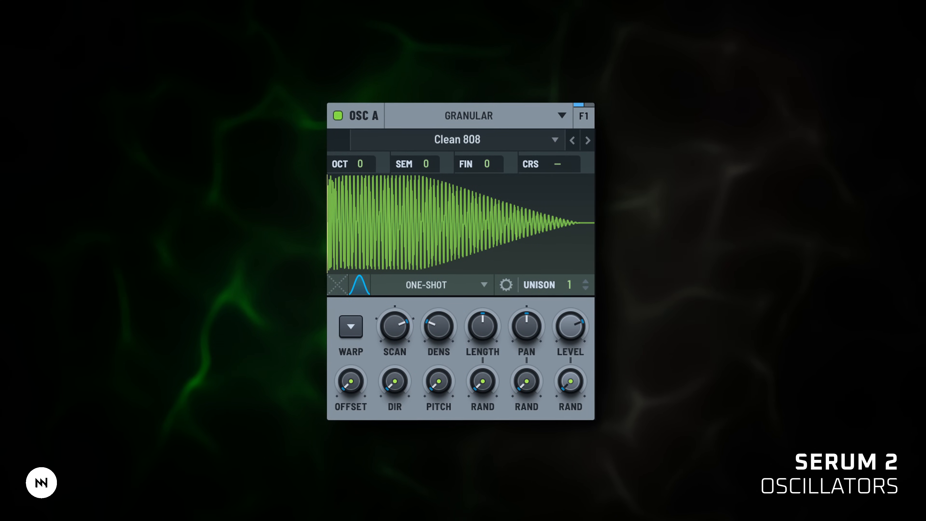
click(477, 115)
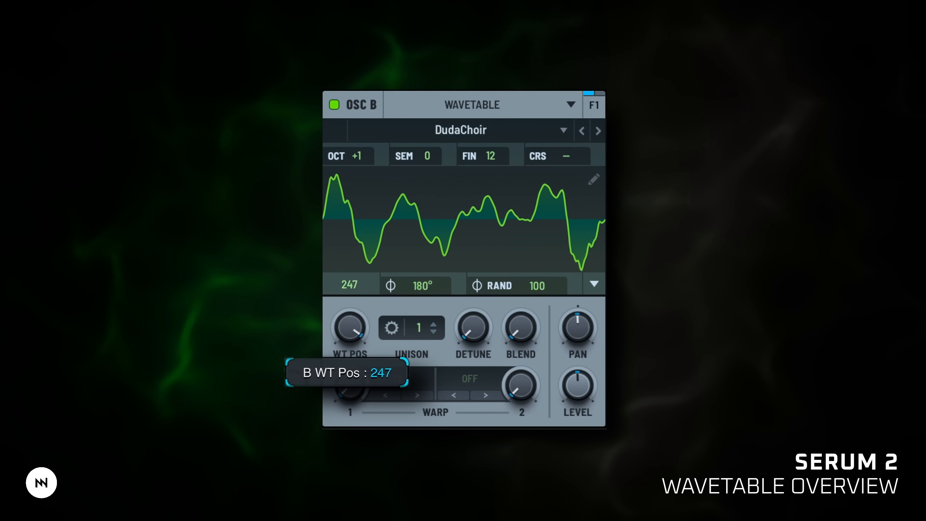
Step: Choose oscillator B's warp mode and reset its tuning, then show the sub oscillator with a sine an octave down
click(401, 378)
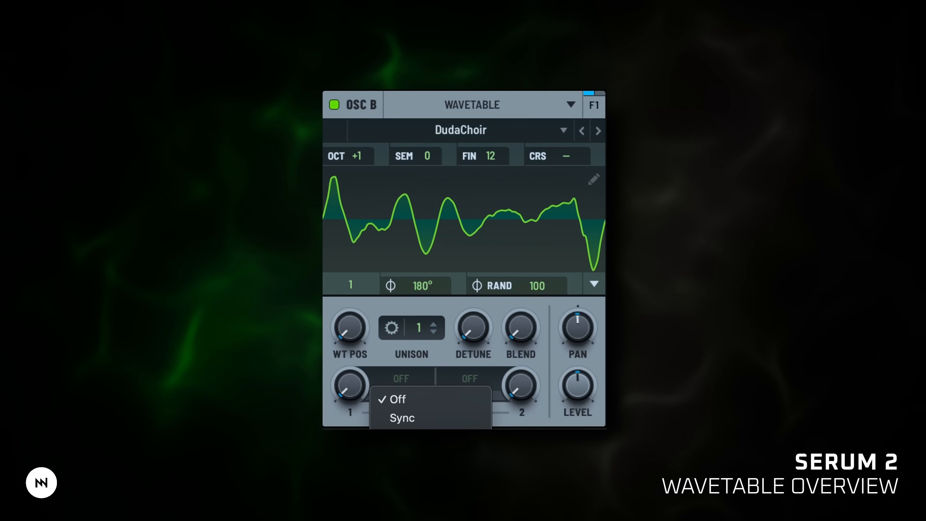
click(402, 418)
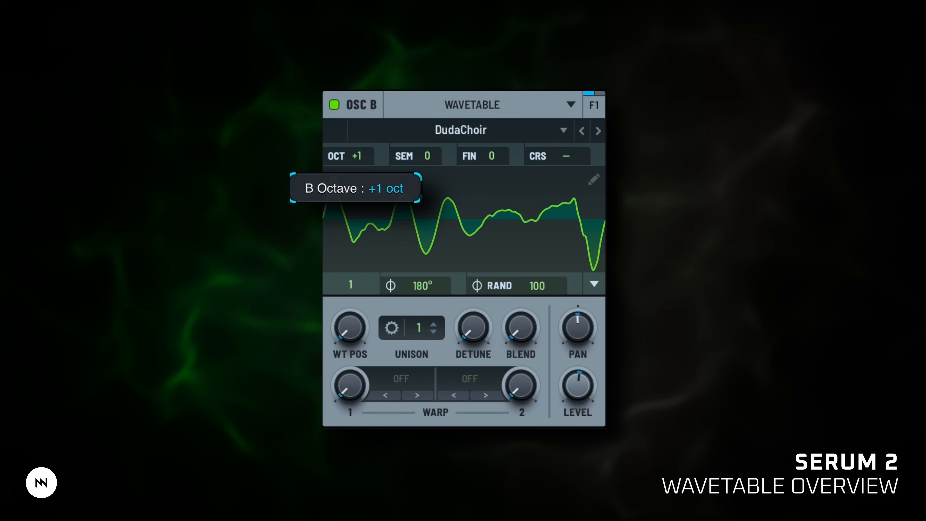
click(433, 324)
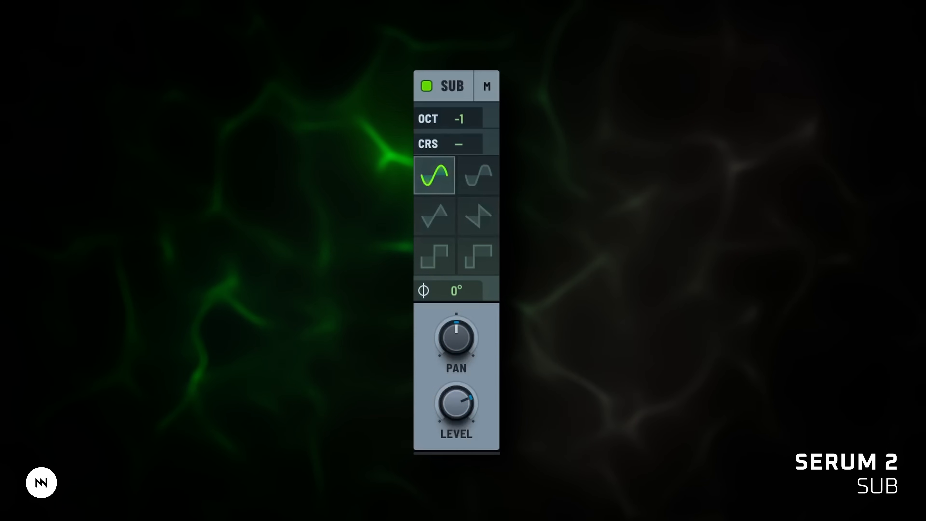
Step: Give the sub oscillator a square wave an octave up, then show envelope 1's shape
click(478, 255)
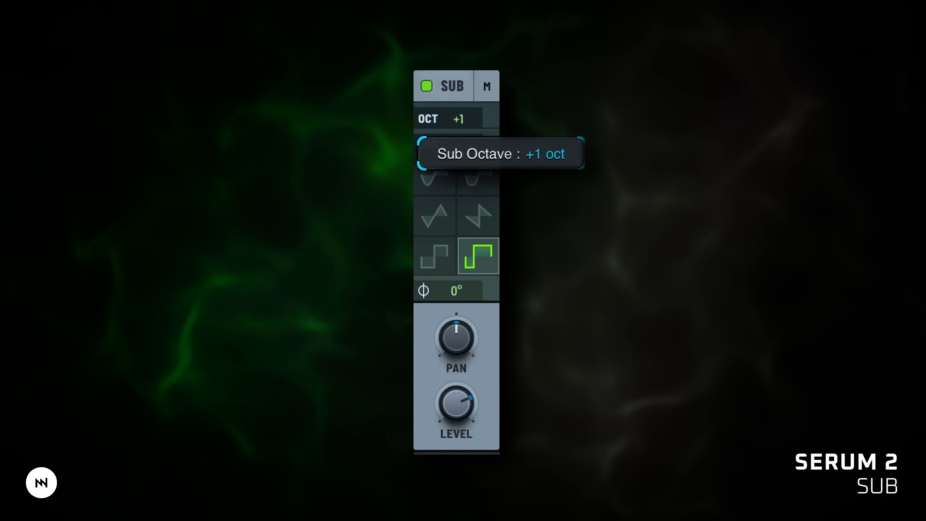
click(434, 215)
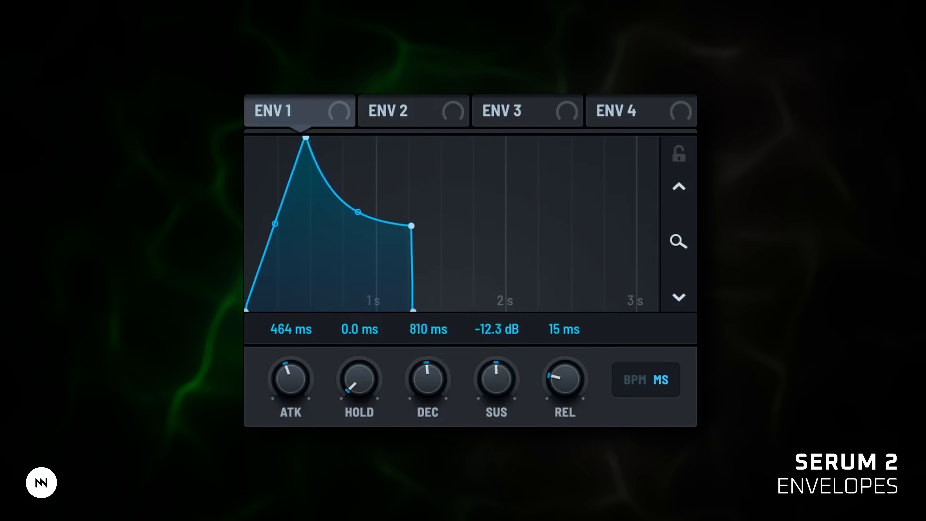
Step: Show envelope 2's longer release shape, then bring up LFO 2 with its custom triangle
click(414, 111)
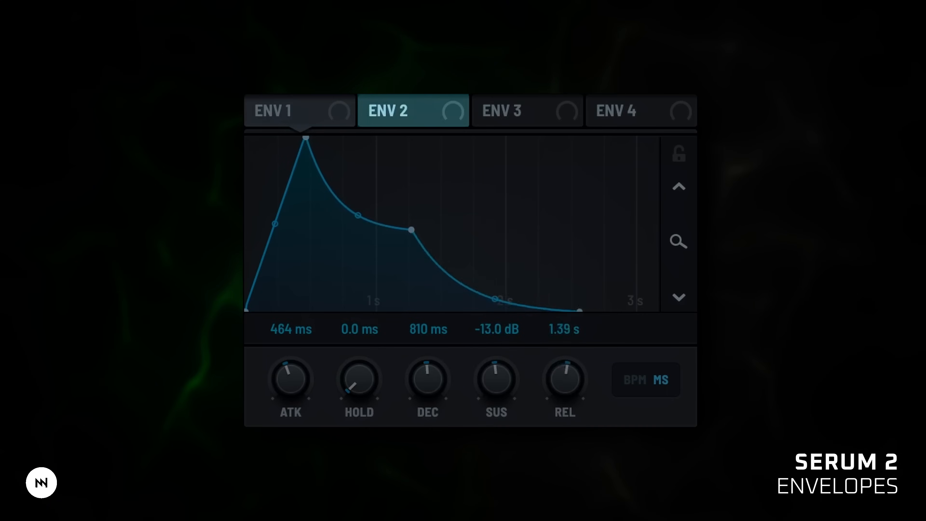
click(640, 111)
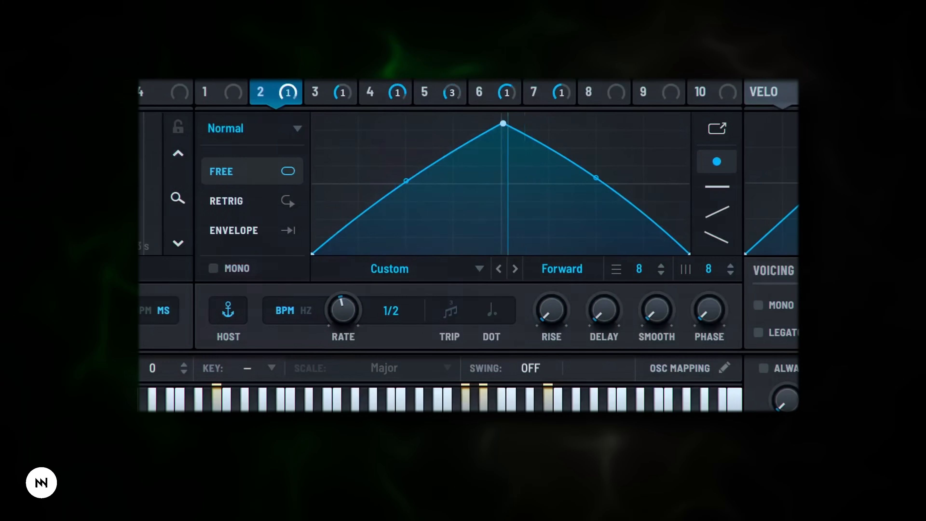
click(315, 93)
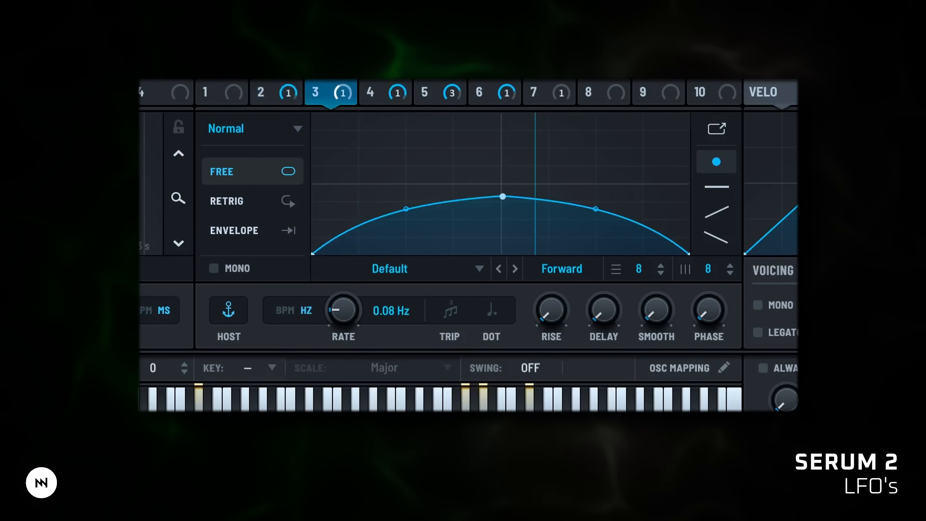
click(275, 92)
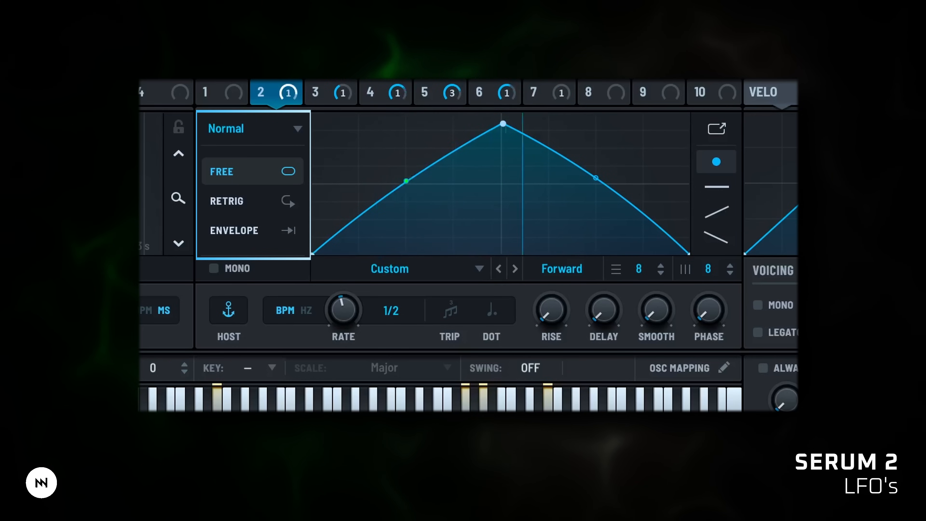
click(252, 128)
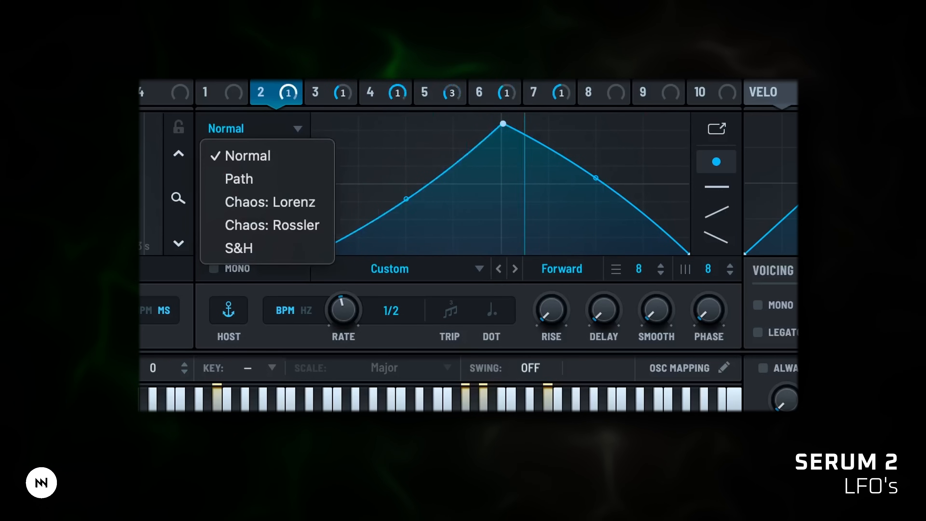
click(239, 178)
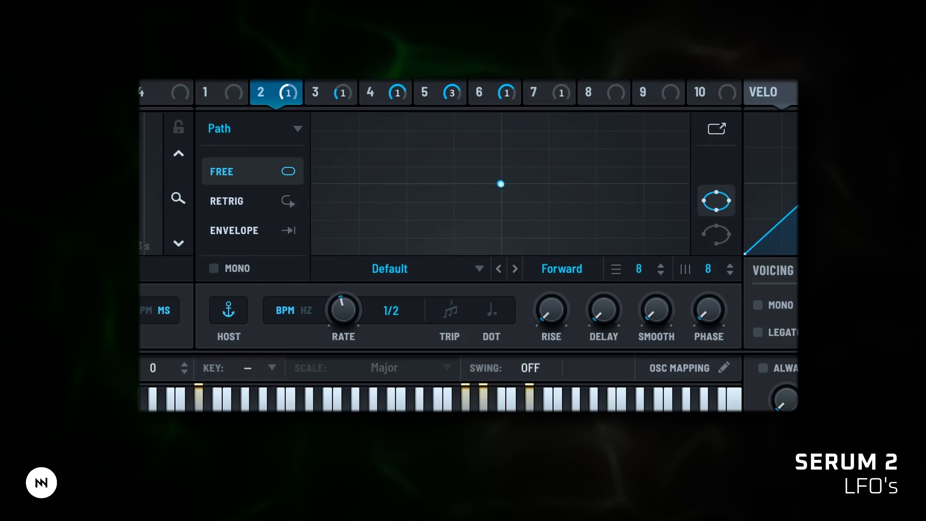
click(251, 128)
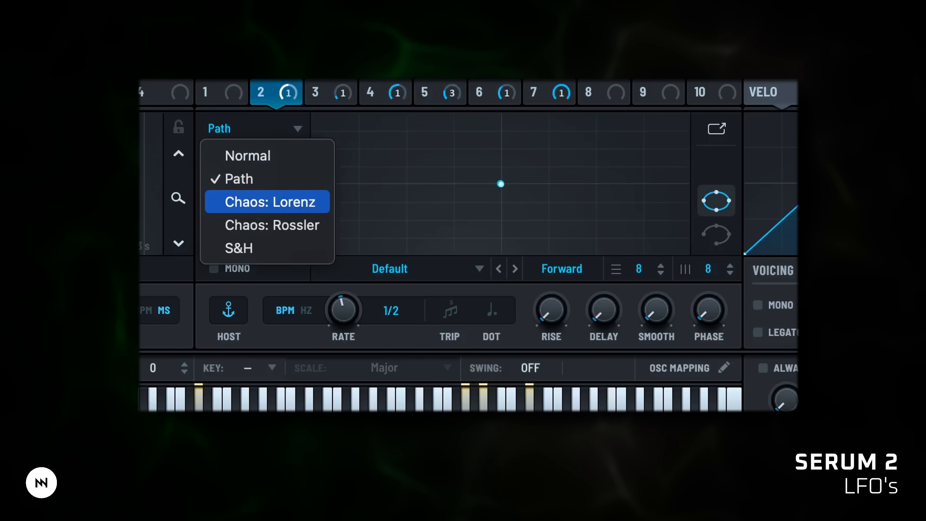
click(271, 225)
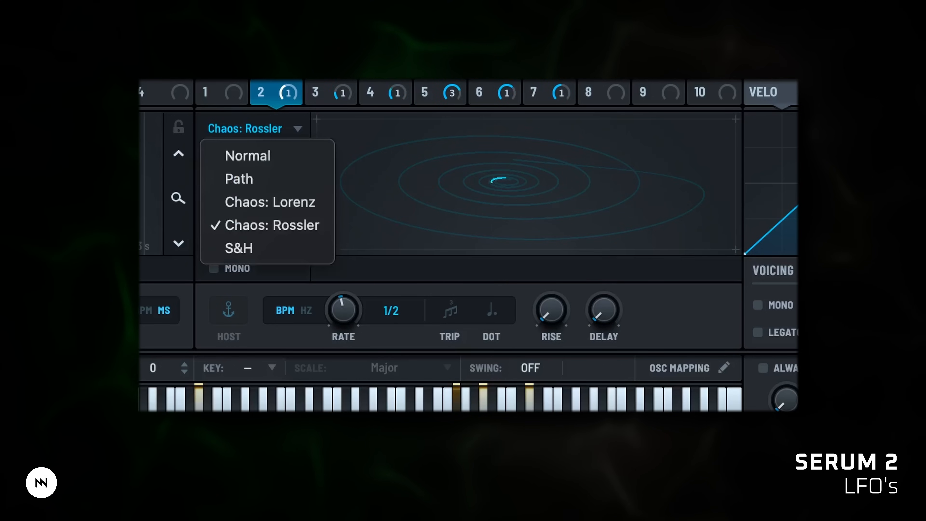
click(238, 247)
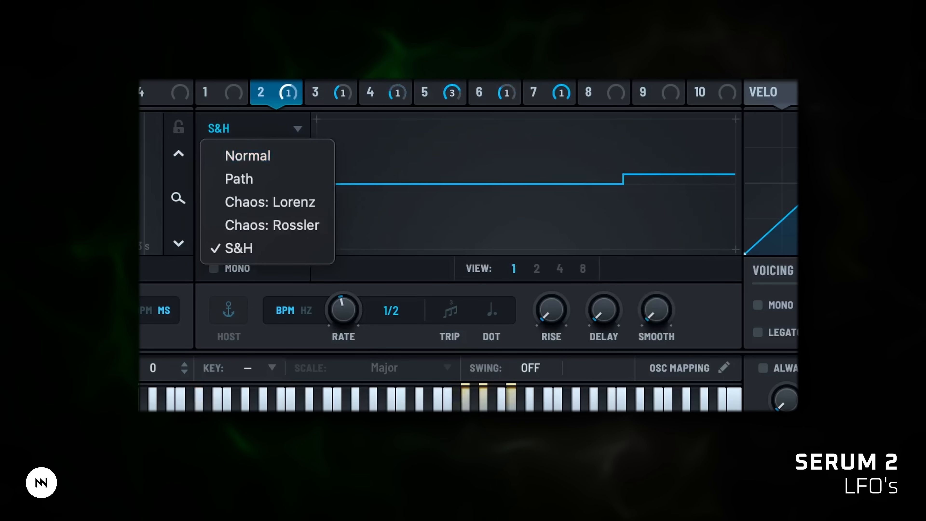
click(247, 155)
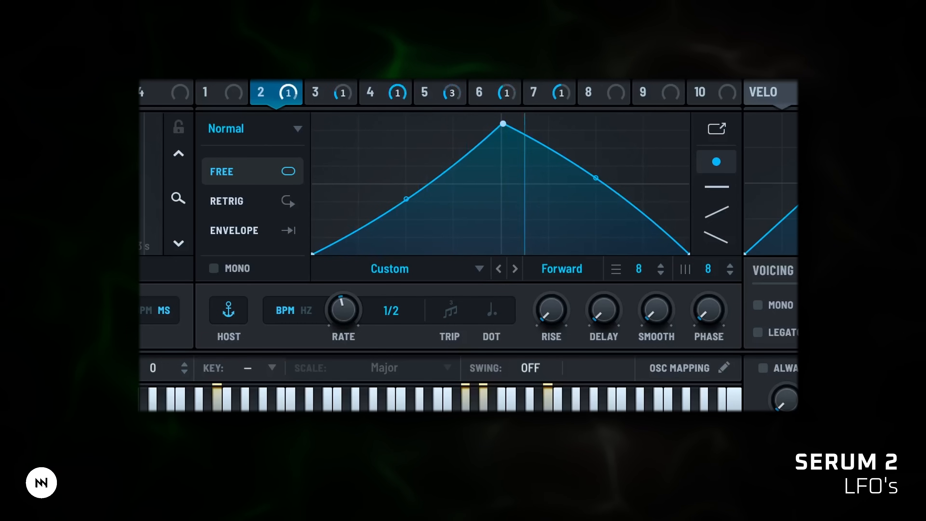
Step: Make LFO 2 restart on every note and keep its rate tempo-synced rather than in hertz
click(226, 201)
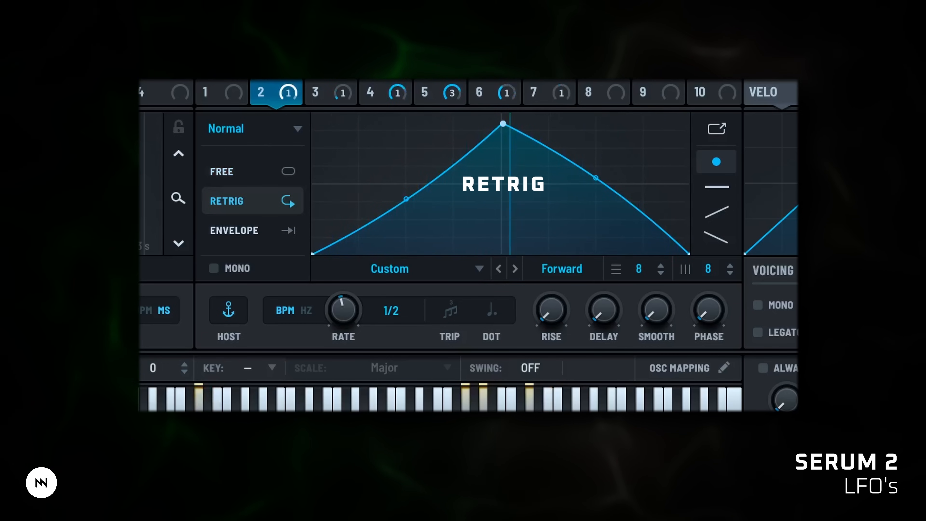
click(235, 231)
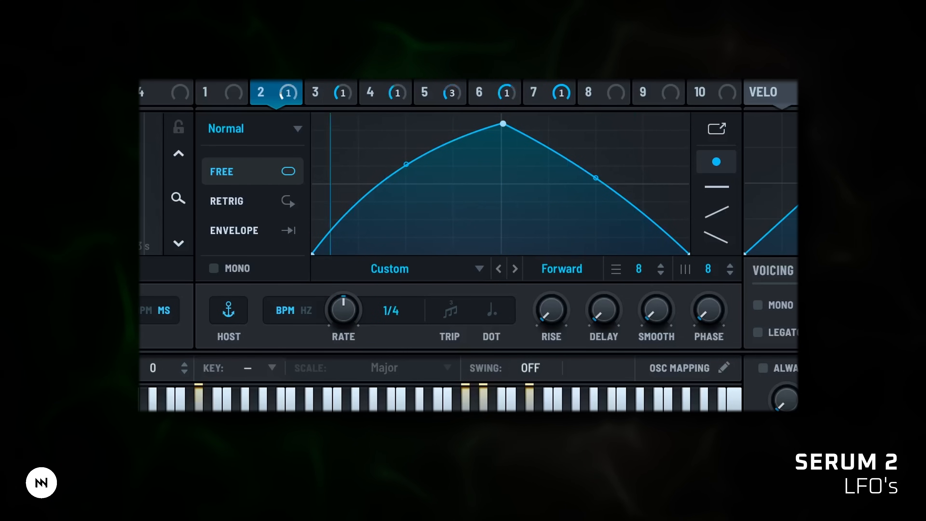
click(305, 310)
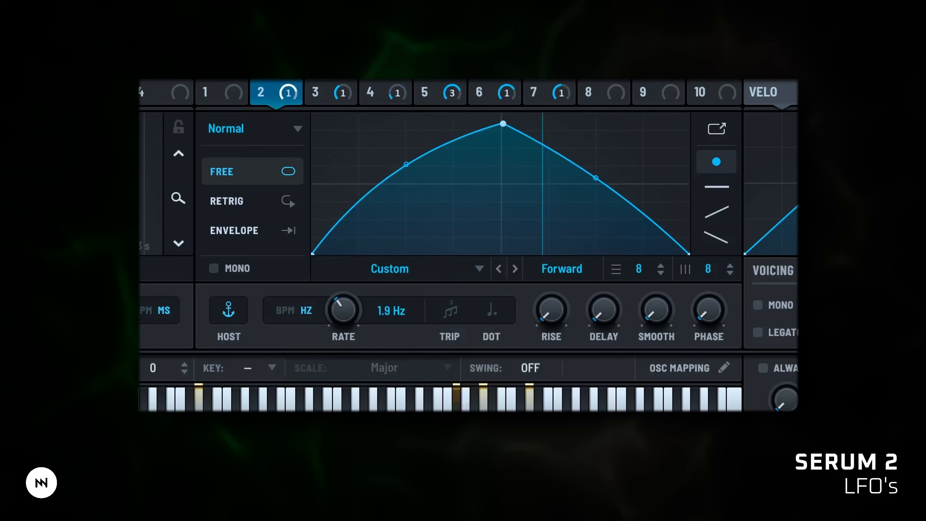
click(284, 310)
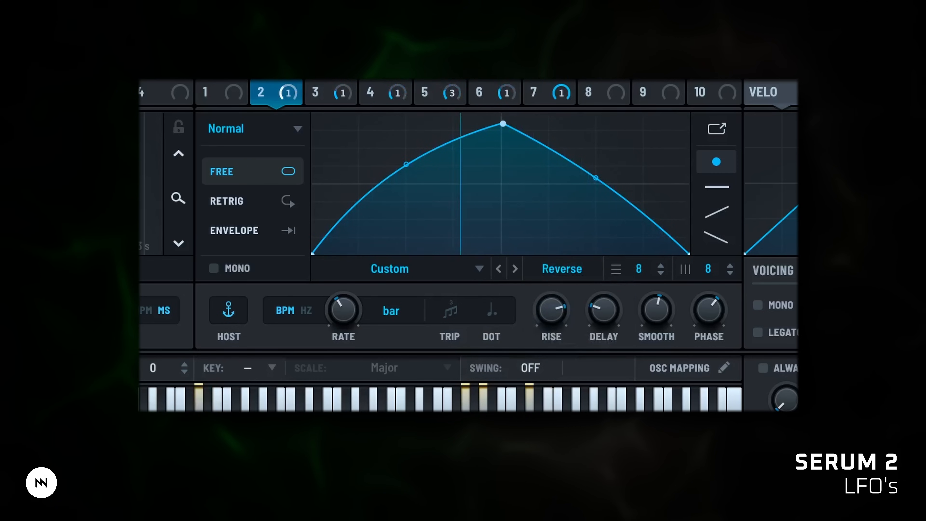
Step: Set LFO 2's playback direction to Reverse
click(560, 269)
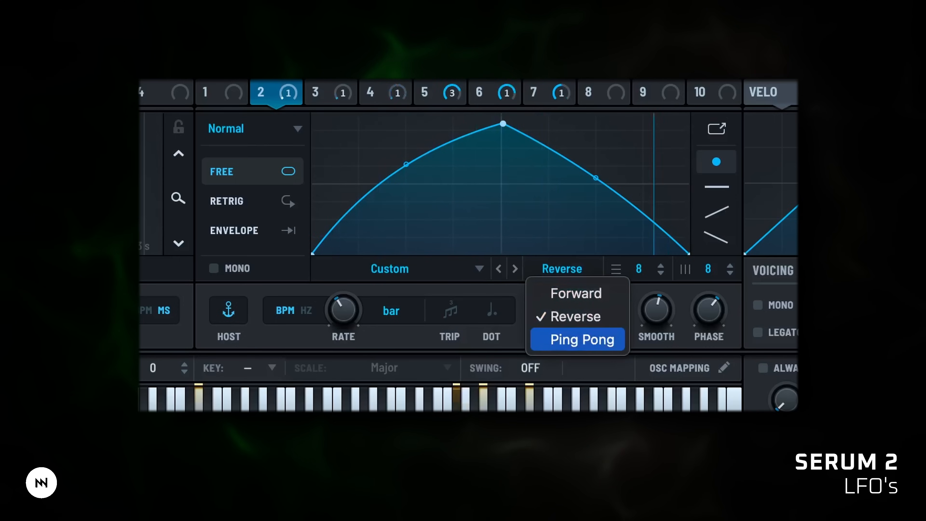
click(581, 339)
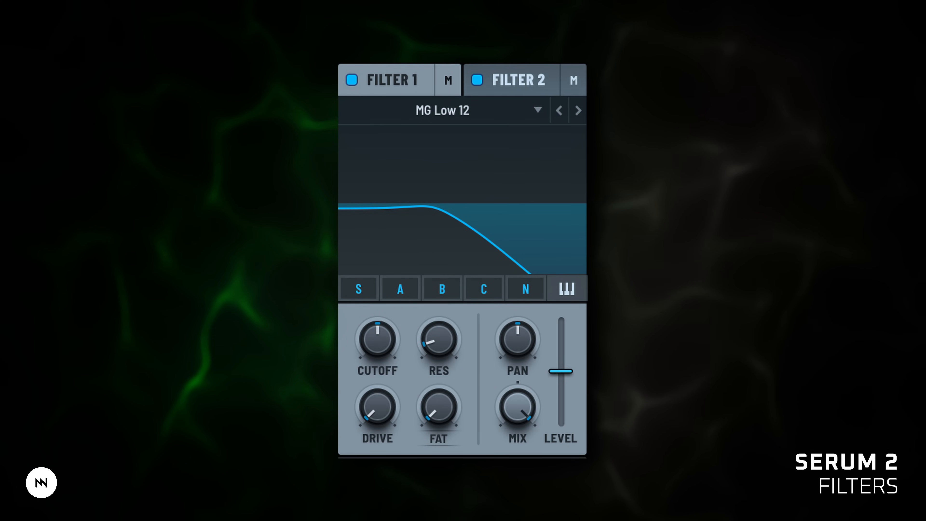
click(484, 289)
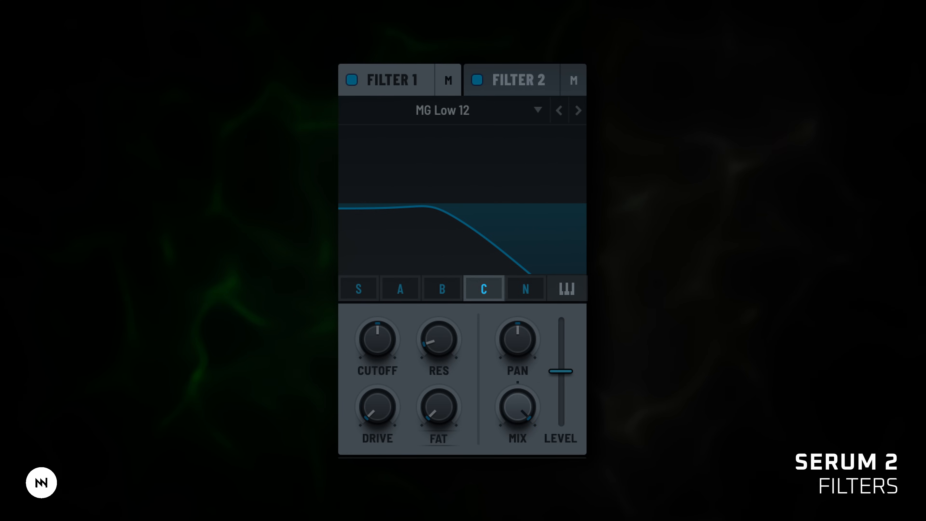
click(484, 289)
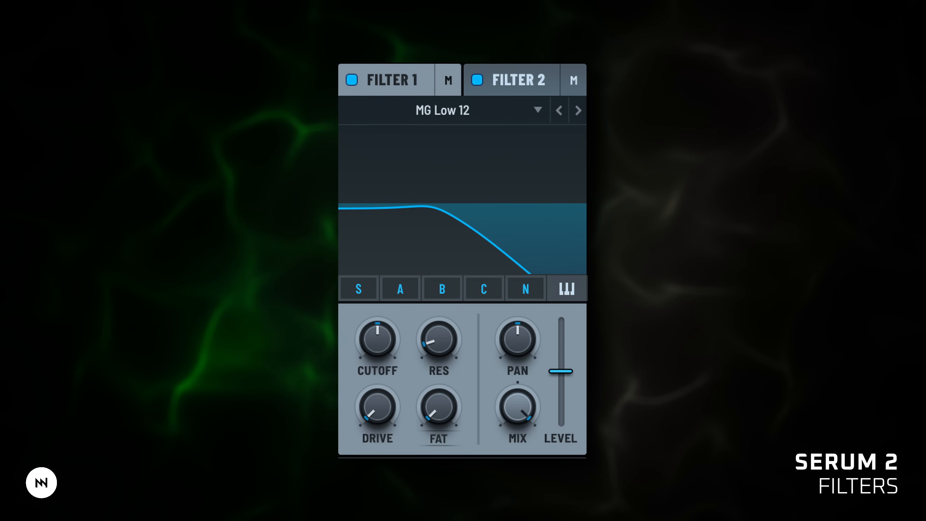
click(536, 110)
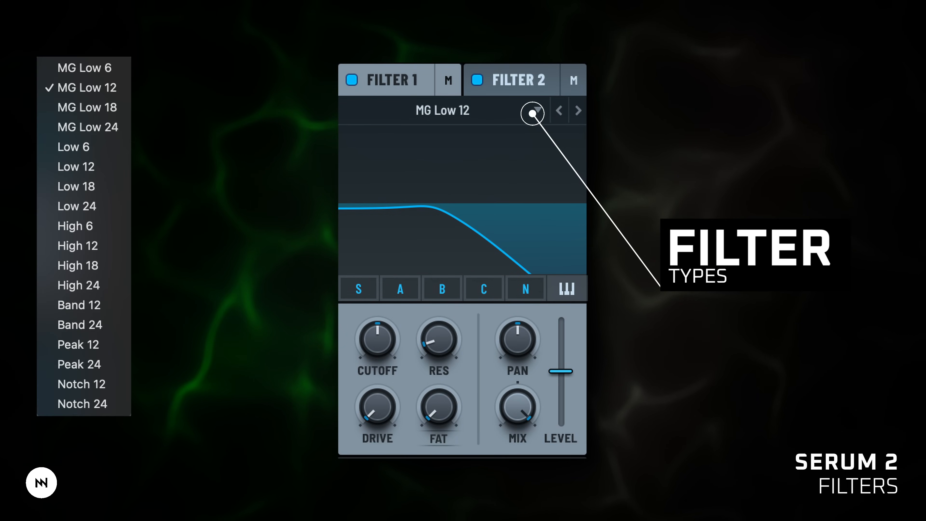
click(534, 112)
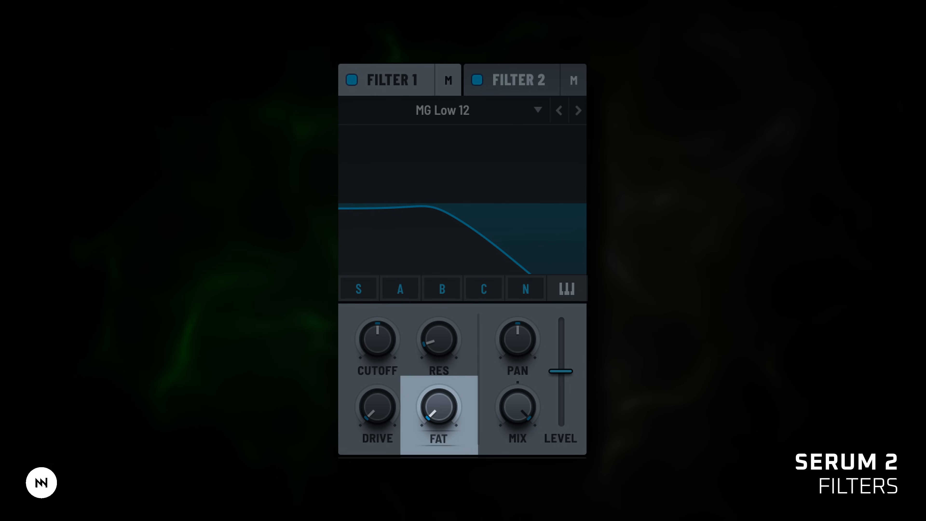
click(439, 408)
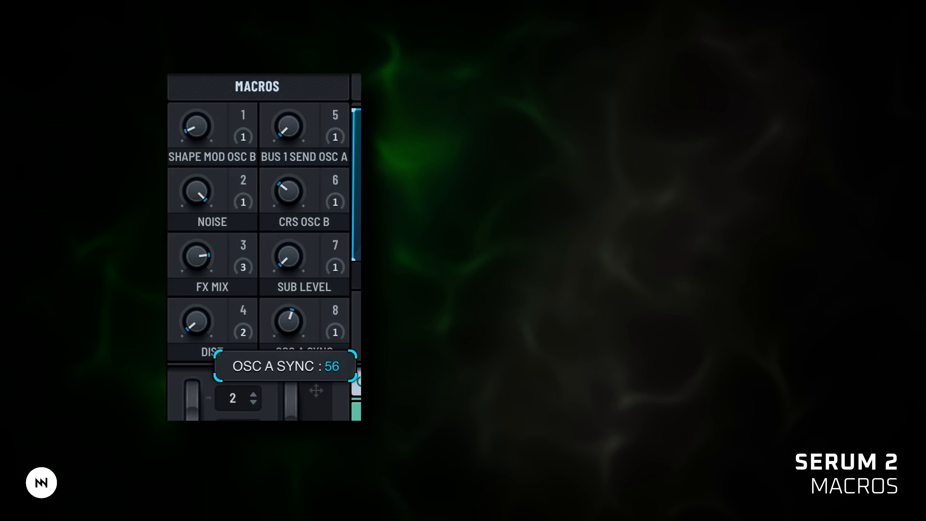
mouse_move(287, 256)
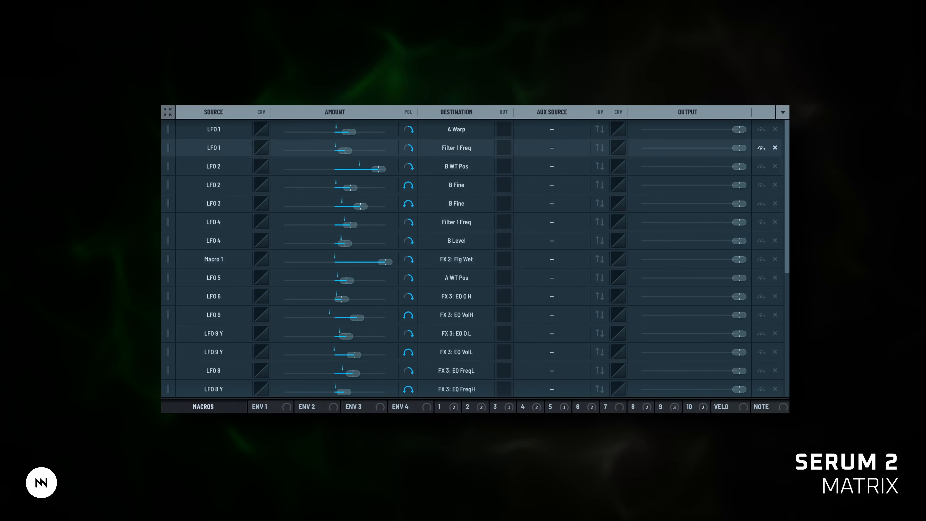
scroll(down, 3)
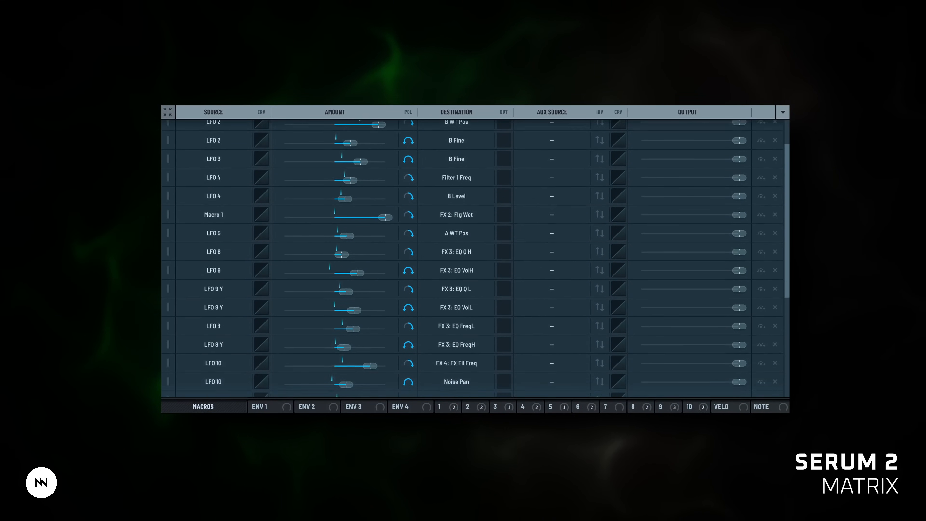
scroll(down, 3)
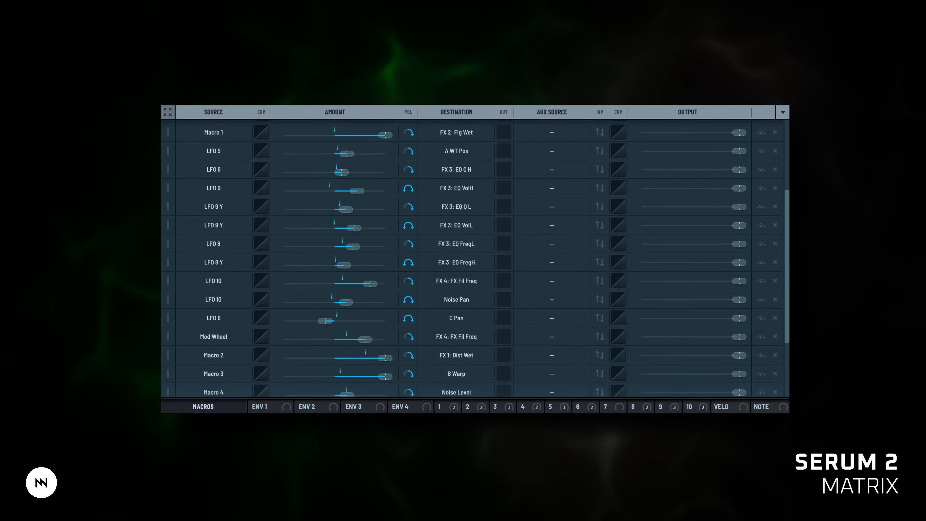
scroll(down, 3)
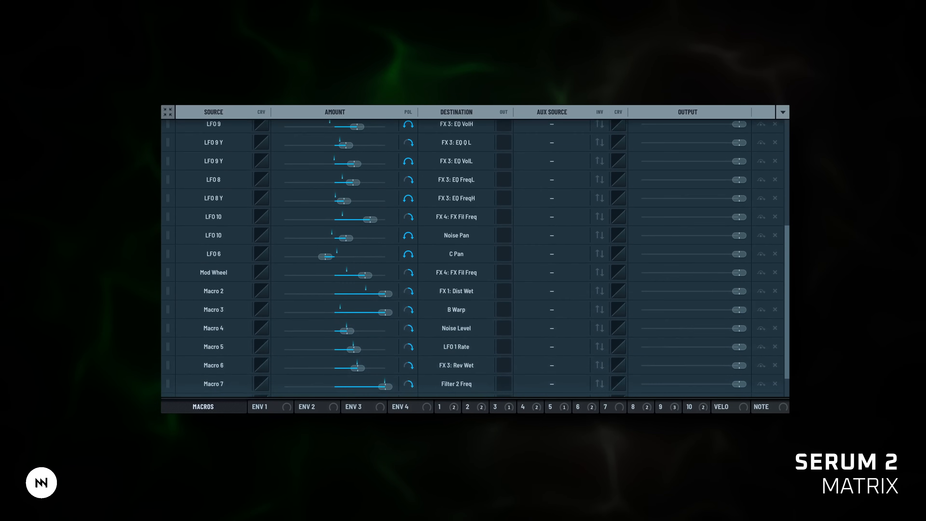
scroll(down, 3)
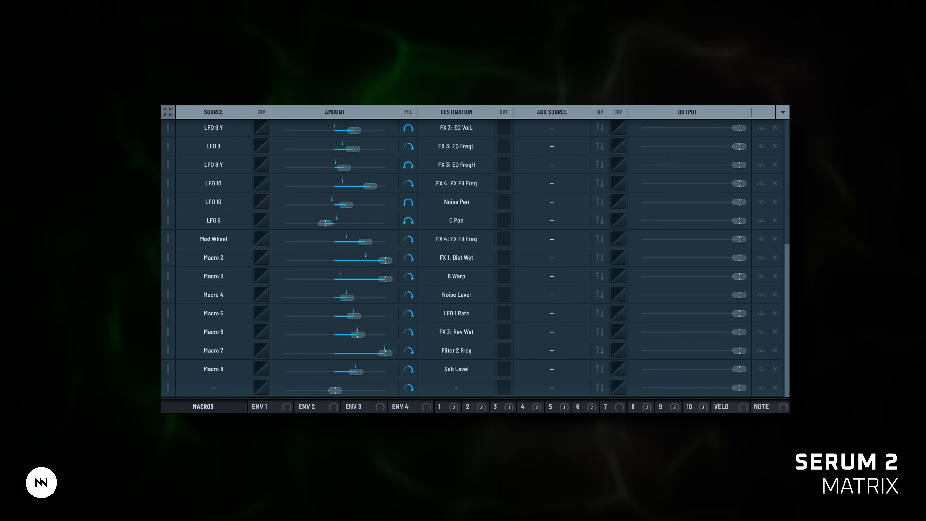
scroll(up, 3)
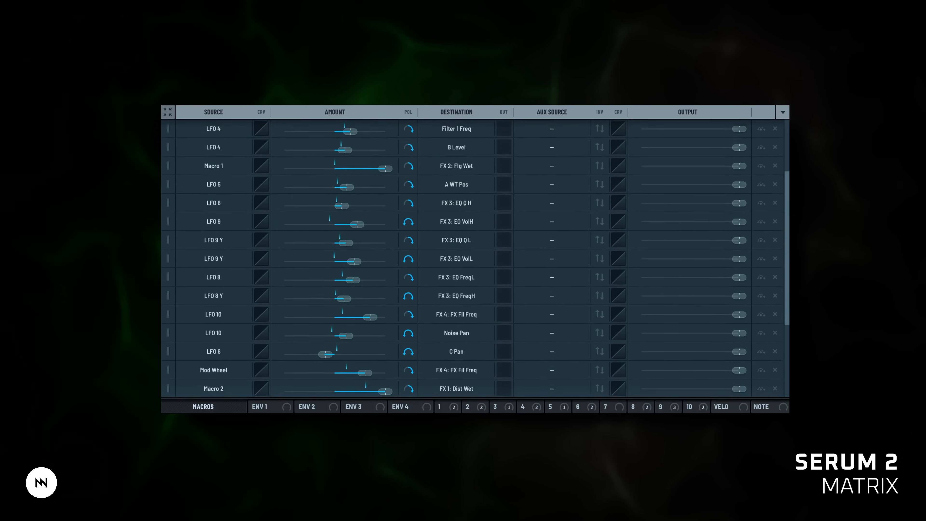
scroll(up, 3)
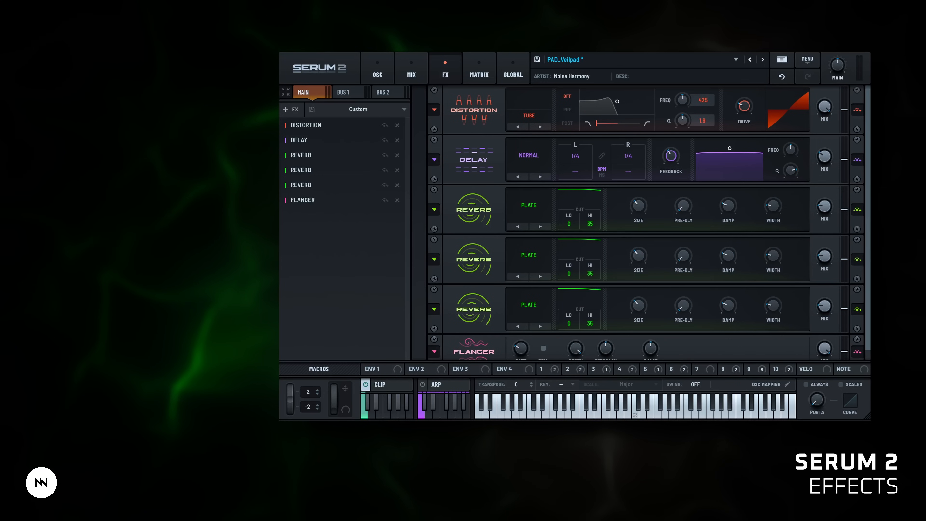
Step: View the Bus 2 effects and return to the main chain ordered distortion, two reverbs, delay, flanger, reverb
click(291, 110)
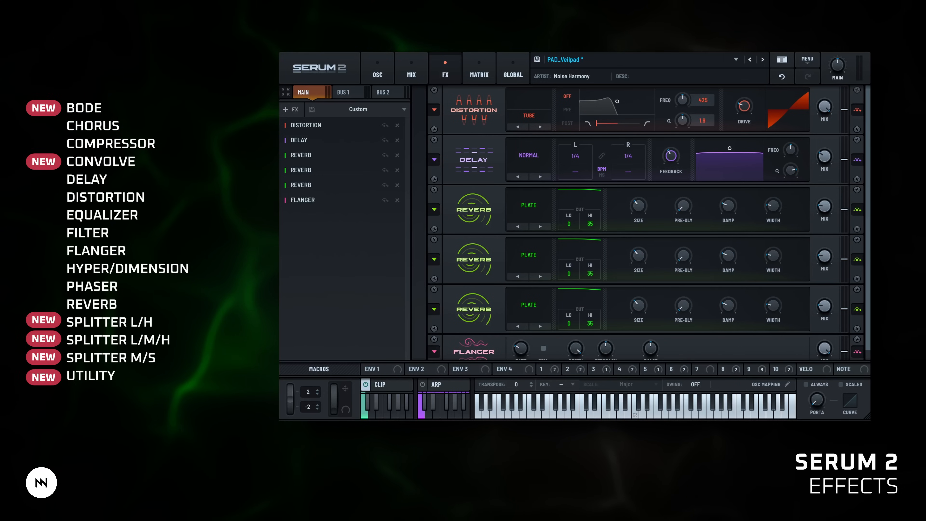
click(385, 91)
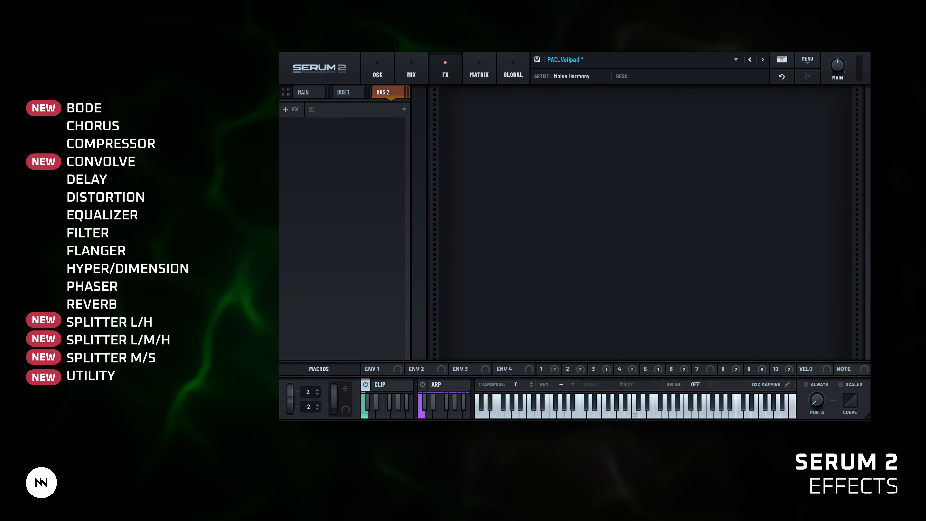
click(303, 91)
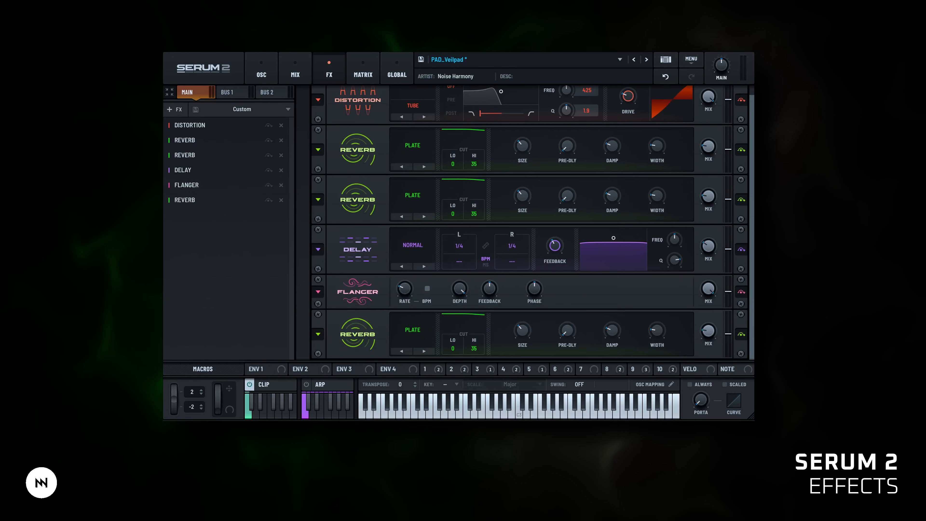
Step: Move Delay up between the first two reverbs and list the delay's factory presets
click(201, 170)
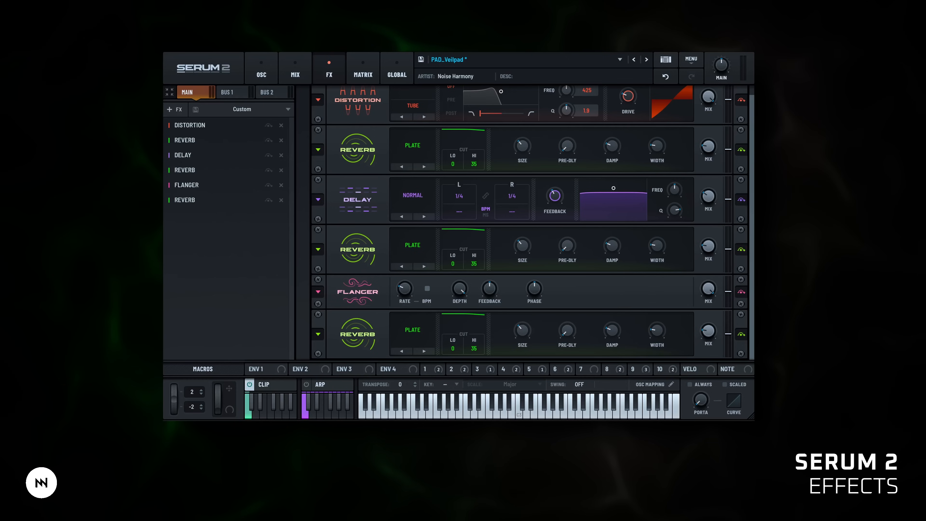
click(269, 155)
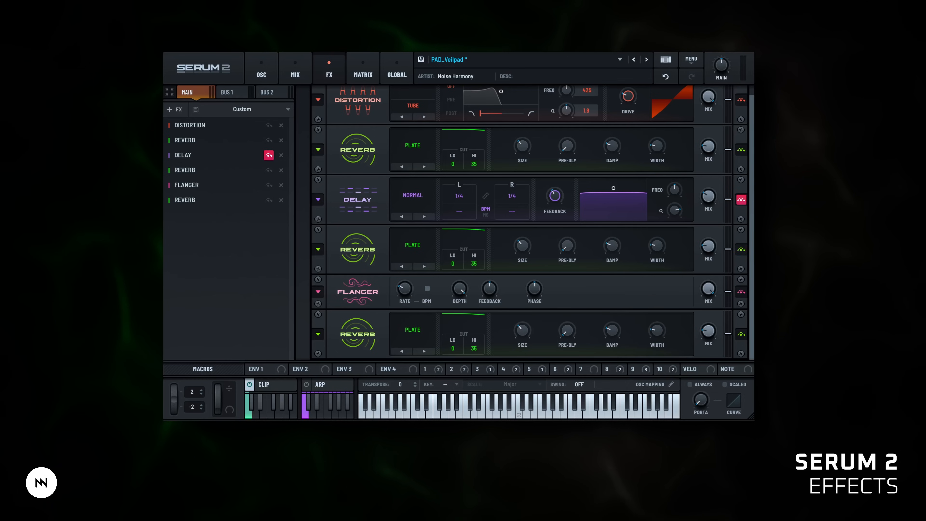
click(269, 155)
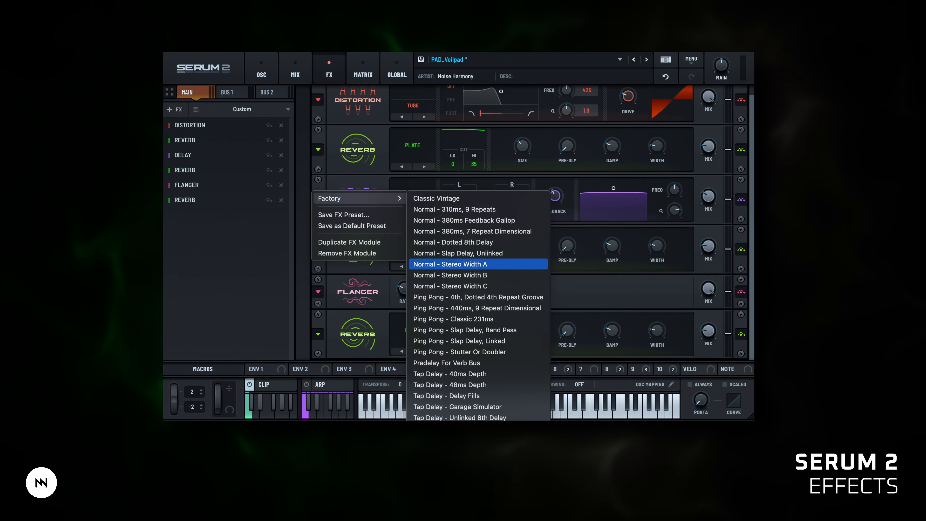
Step: Load the Normal - Stereo Width A delay preset, then open the preset browser
click(450, 264)
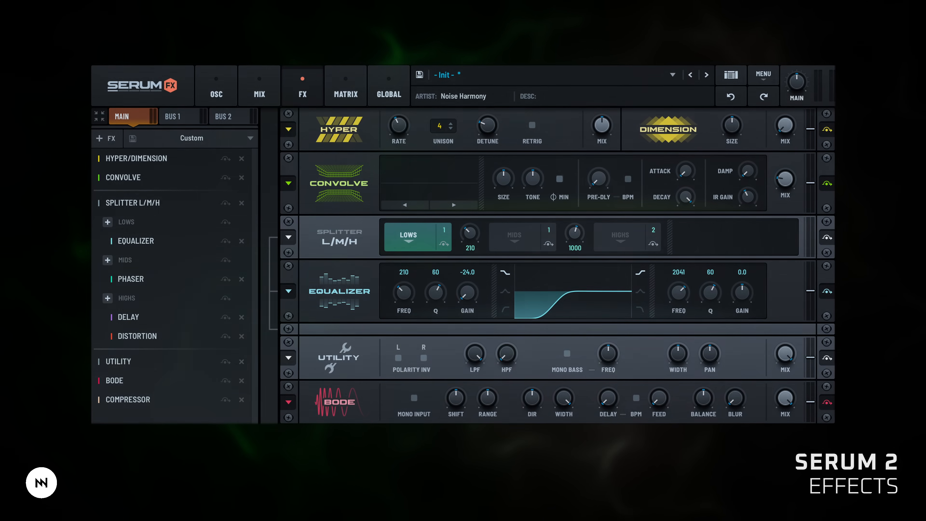
click(731, 74)
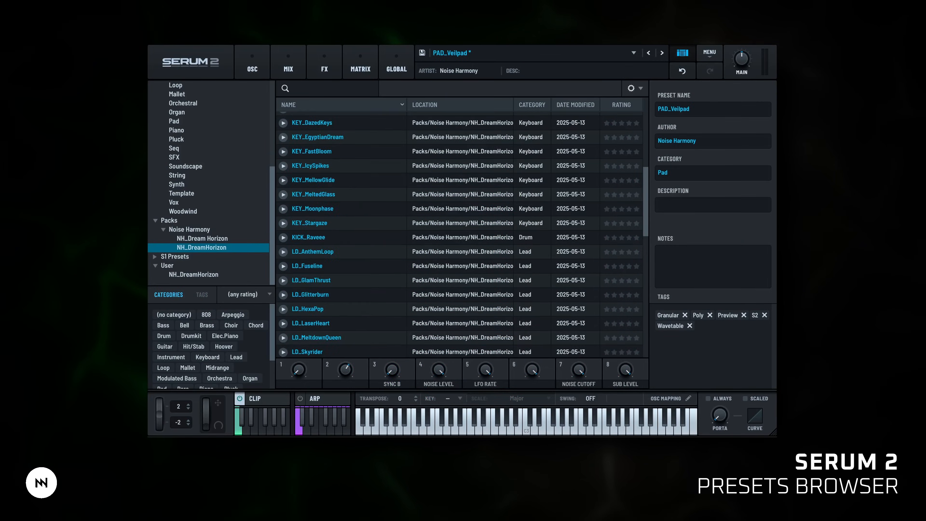
Step: Scroll the NH_DreamHorizon pack list and load one of its presets
scroll(up, 3)
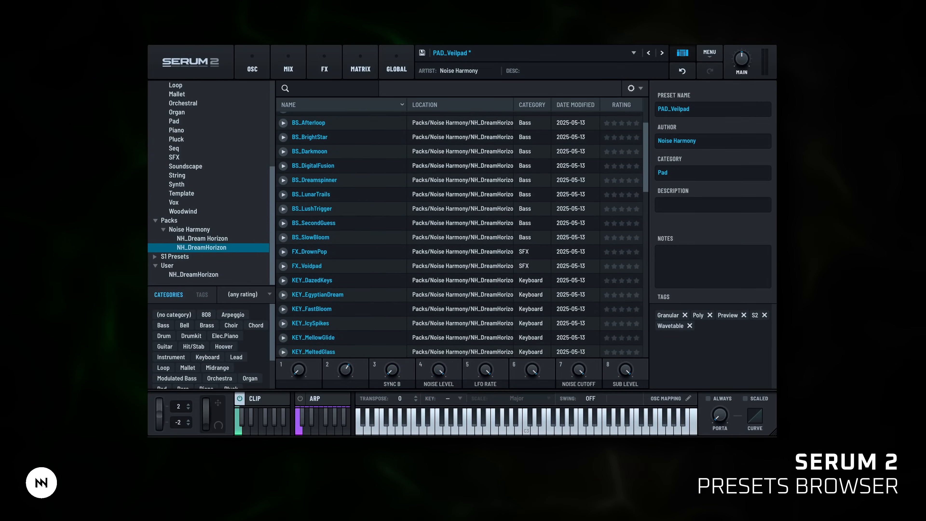
double_click(318, 295)
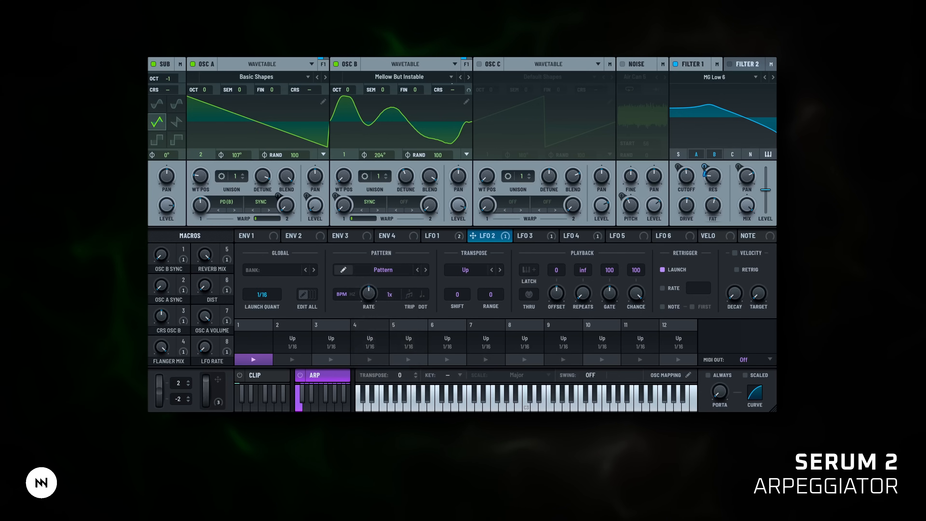
Step: Add a note step in the arp pattern editor and choose the Up shape
click(343, 270)
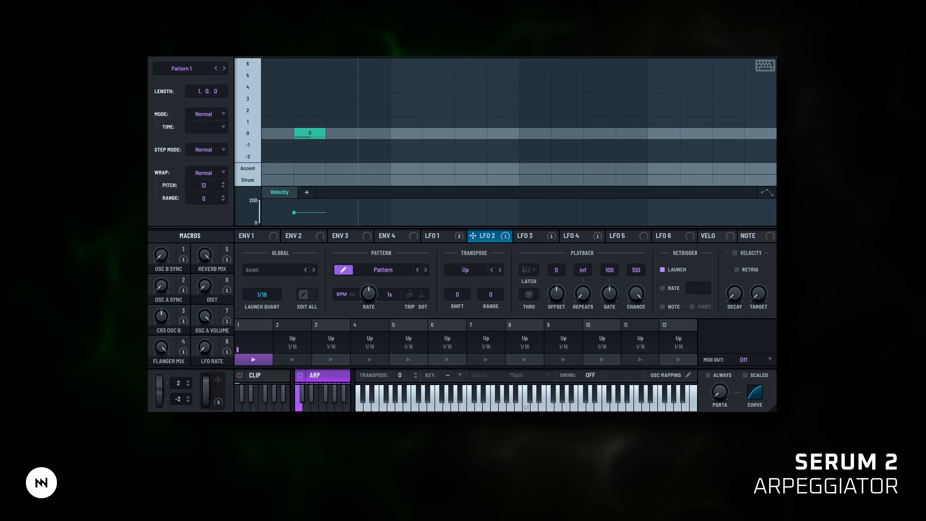
click(382, 269)
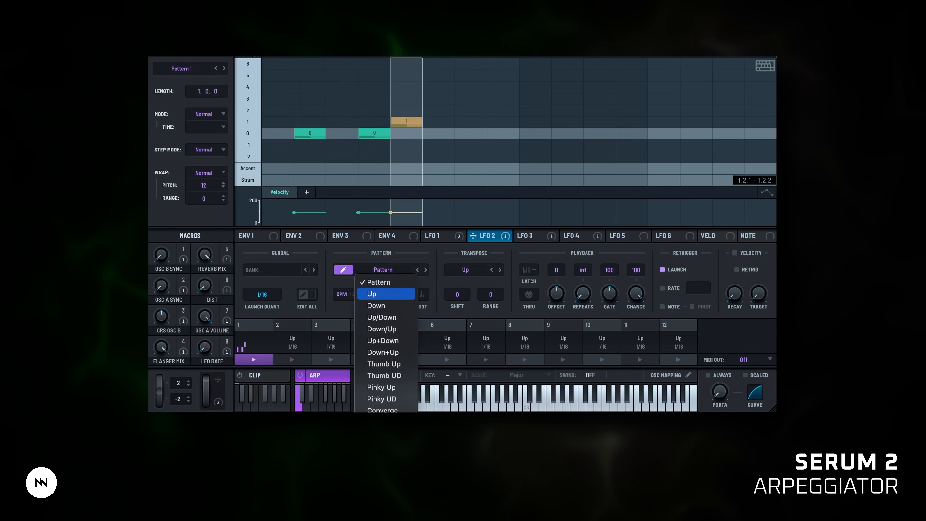
click(371, 294)
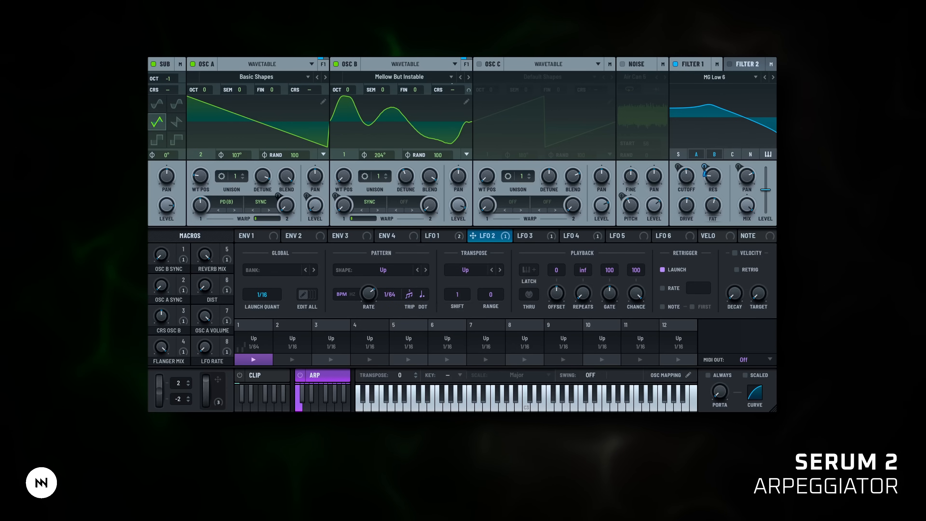
Step: Set the arpeggiator rate to 1/64 with step 1 also at 1/64
click(490, 294)
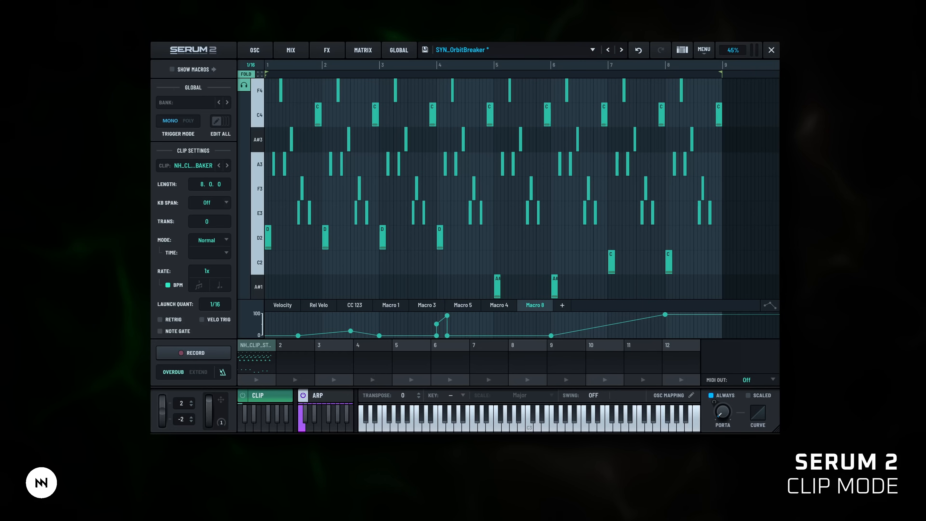
Step: View the clip's Macro 5 and Macro 1 automation curves, then go to the Global page
click(462, 305)
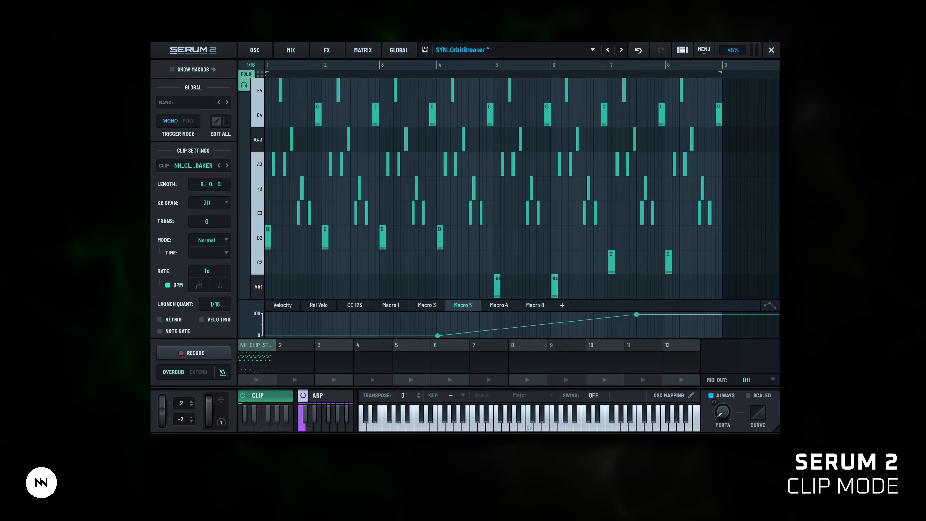
click(390, 305)
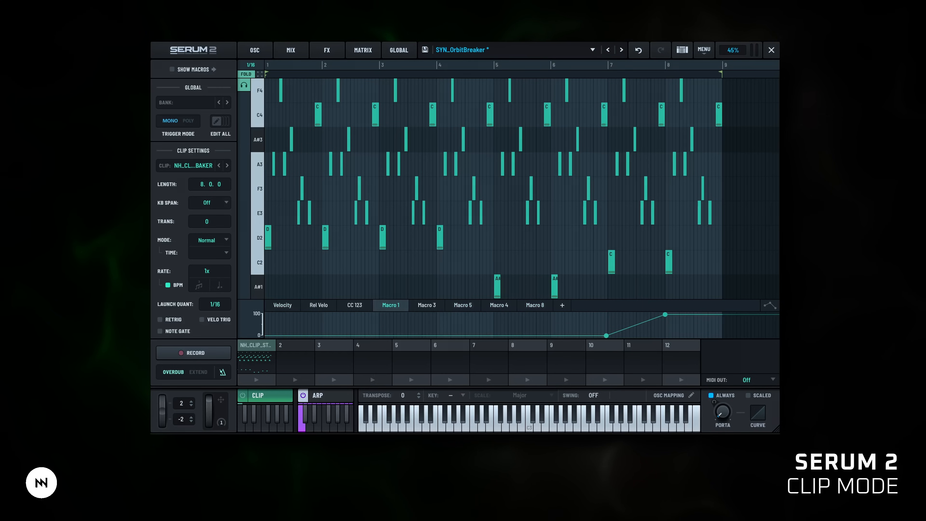
click(399, 50)
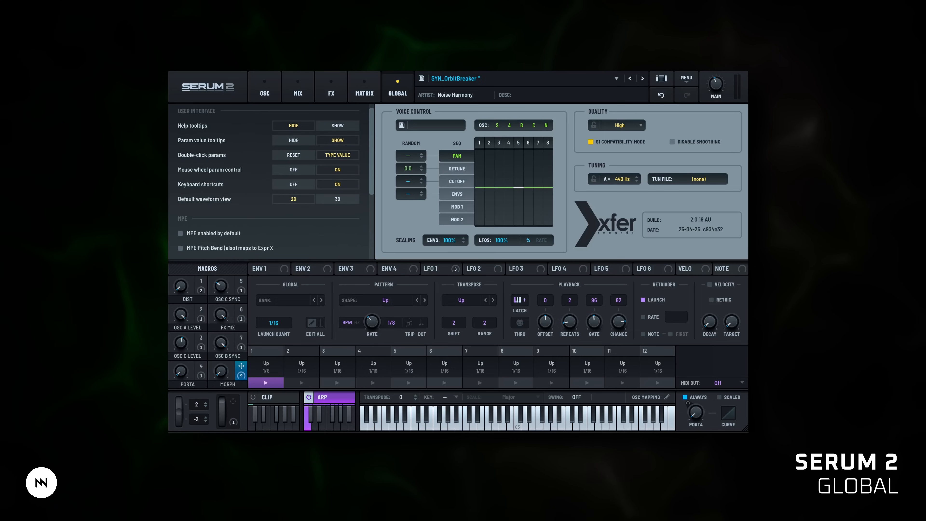
Step: Scroll through the Global interface, MPE and general options, then return to the oscillators
scroll(down, 3)
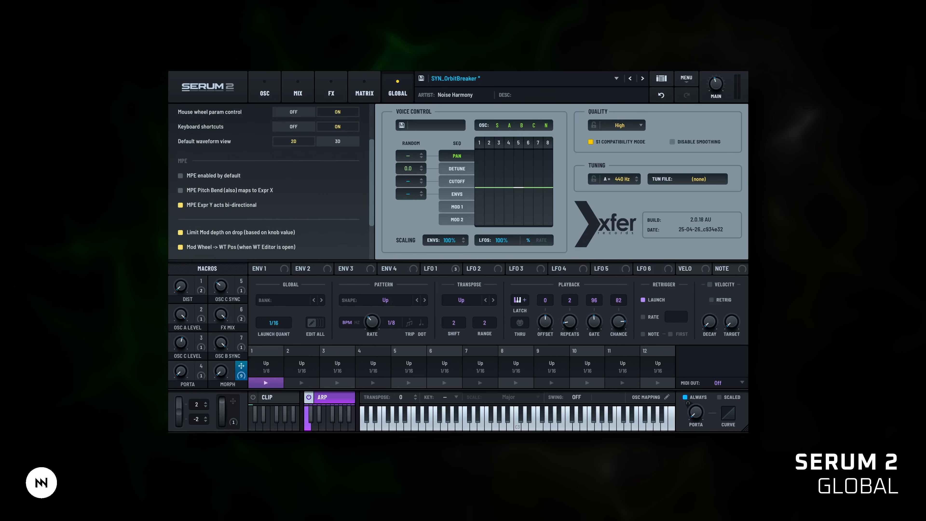
scroll(down, 3)
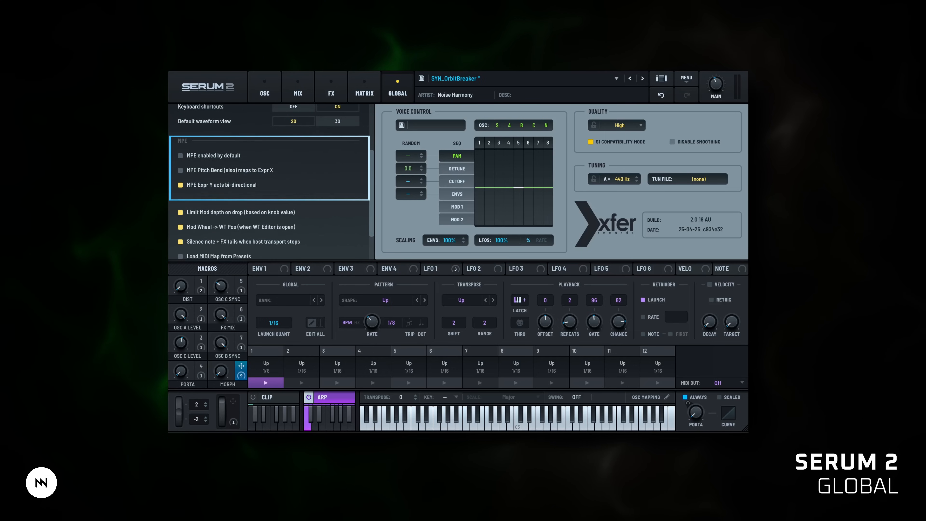
scroll(down, 3)
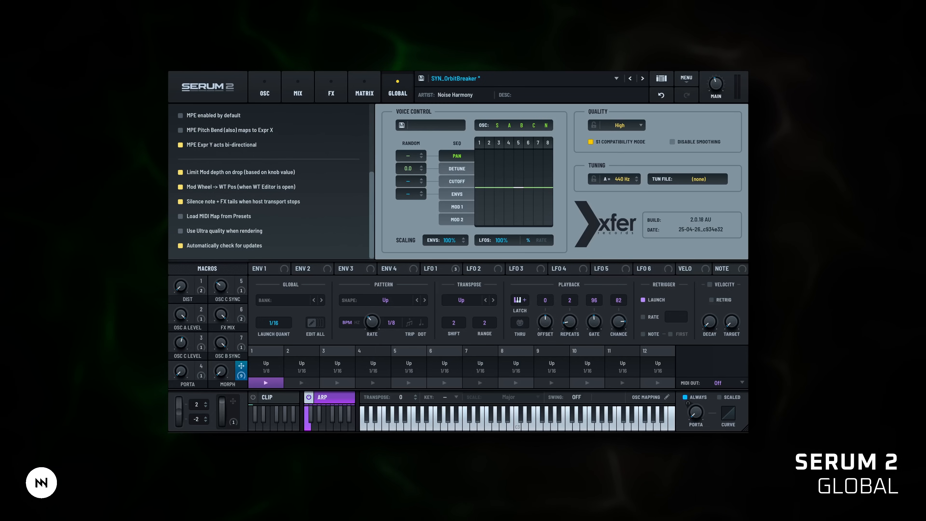
click(265, 87)
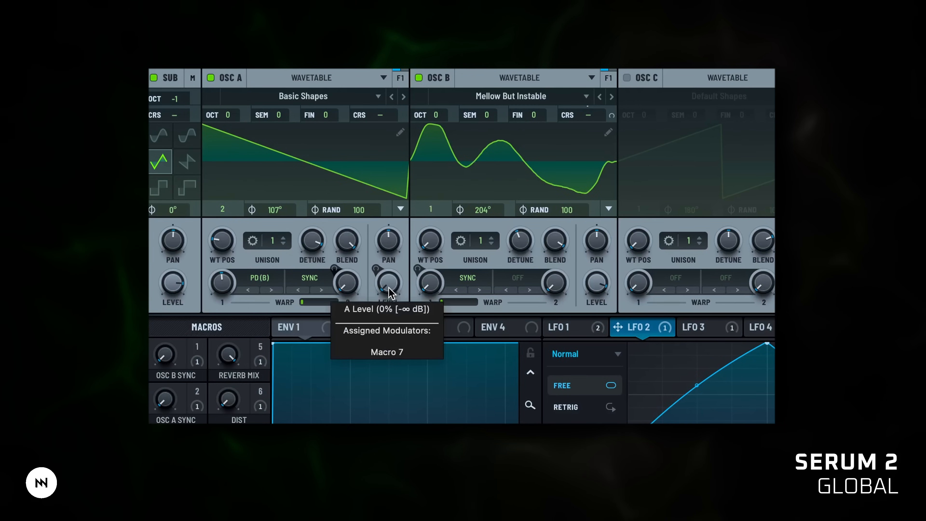
mouse_move(347, 242)
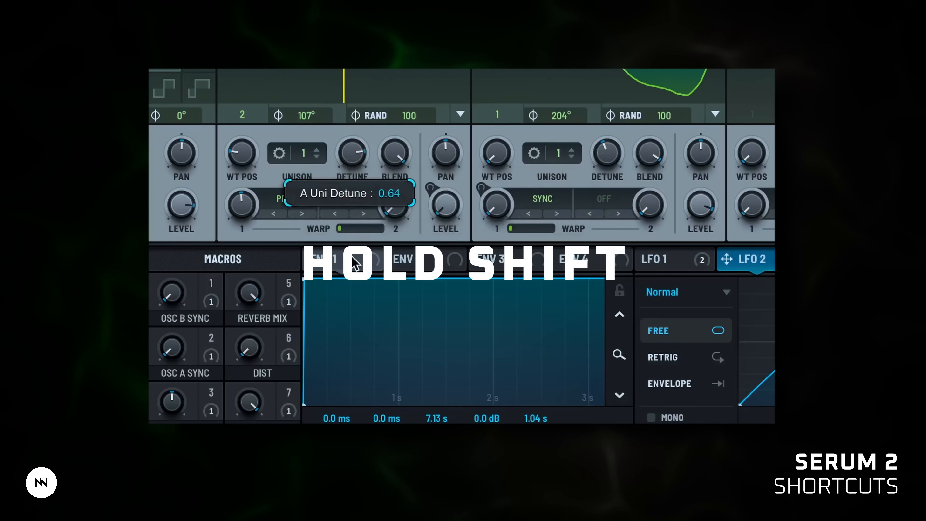
Step: Fine-tune Osc A's unison detune to 0.64 with Shift-drag
click(352, 156)
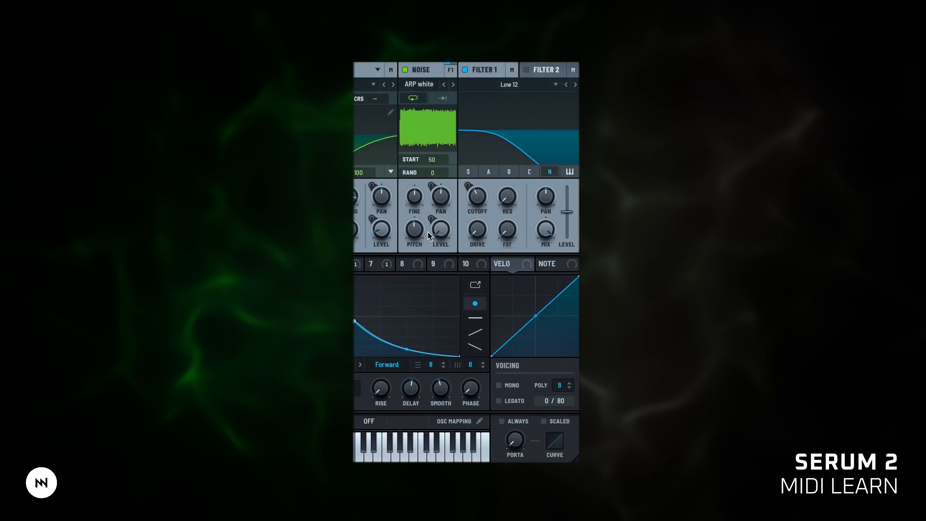
Step: Arm the Noise Level knob for MIDI learn from its context menu
right_click(428, 236)
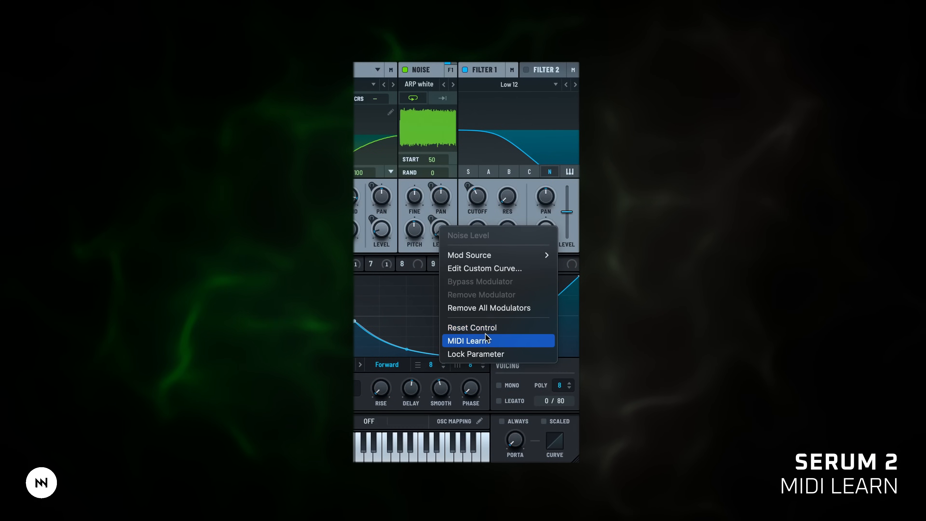
click(468, 341)
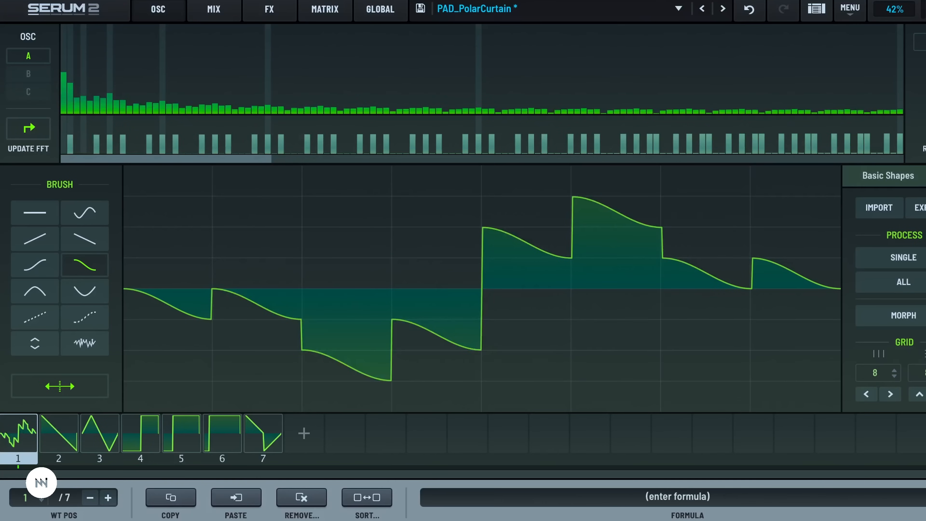
Step: Leave the wavetable editor, show the FX rack and add an effect to the splitter's low band
click(158, 10)
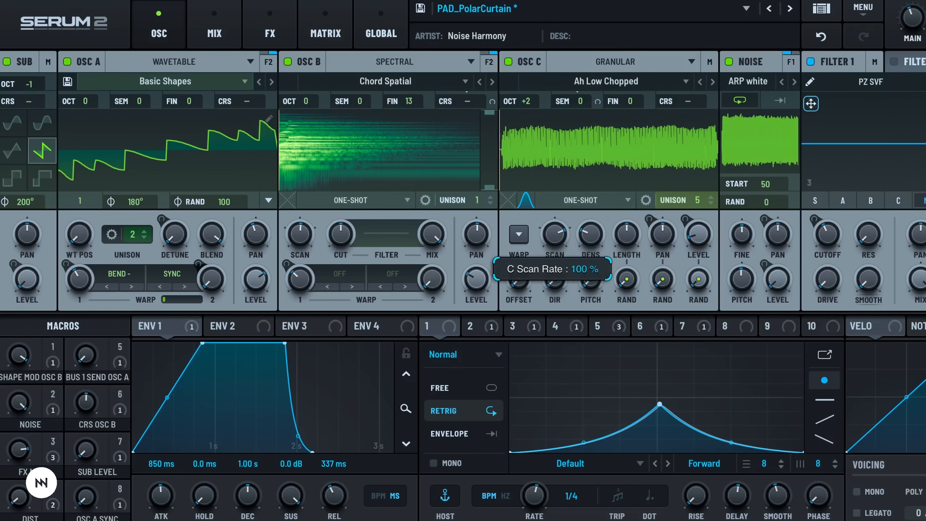
click(809, 81)
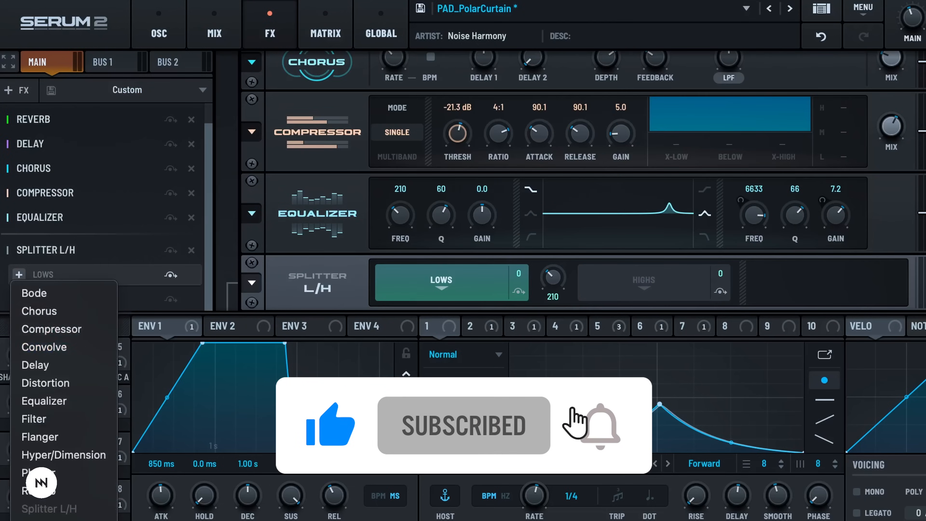
click(44, 347)
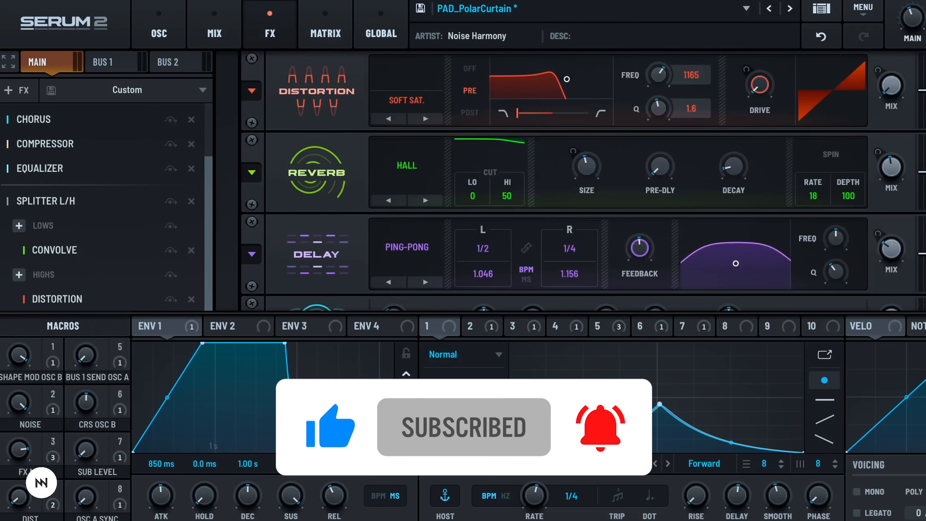